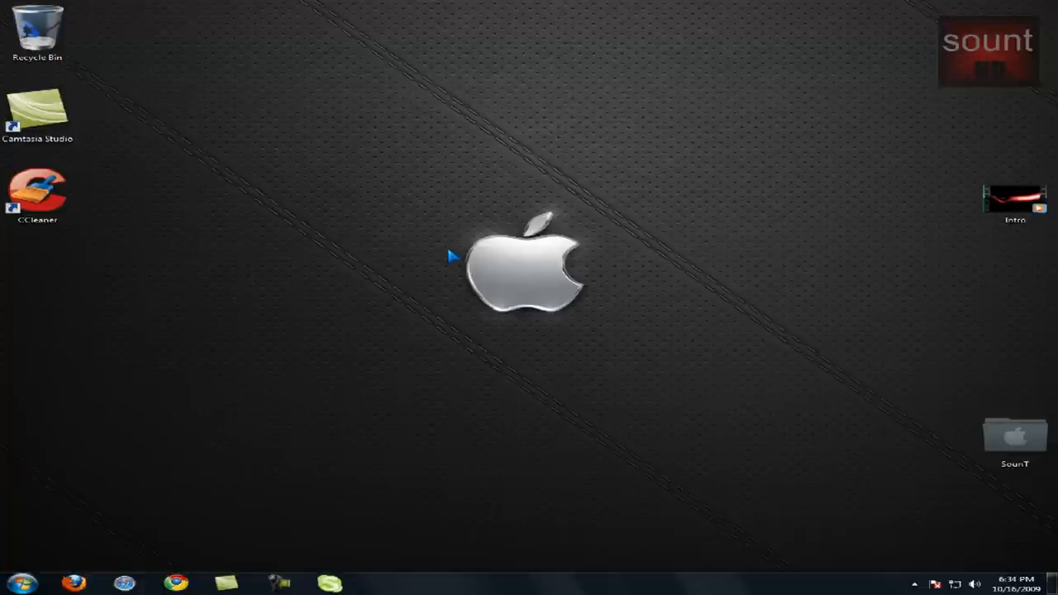
{"action": "mouse_move", "coordinate": [426, 257]}
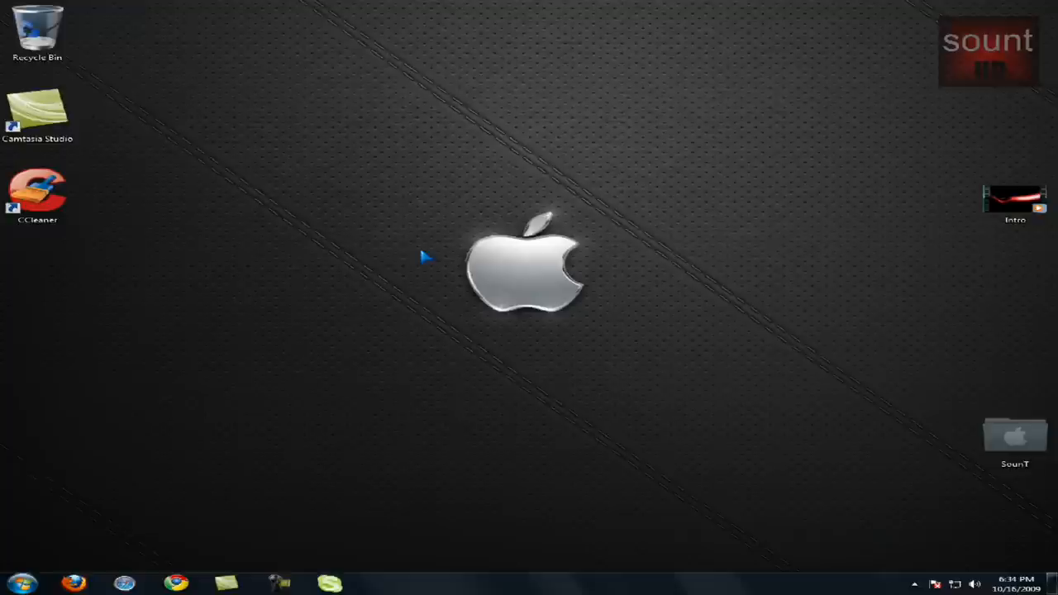
{"action": "mouse_move", "coordinate": [205, 529]}
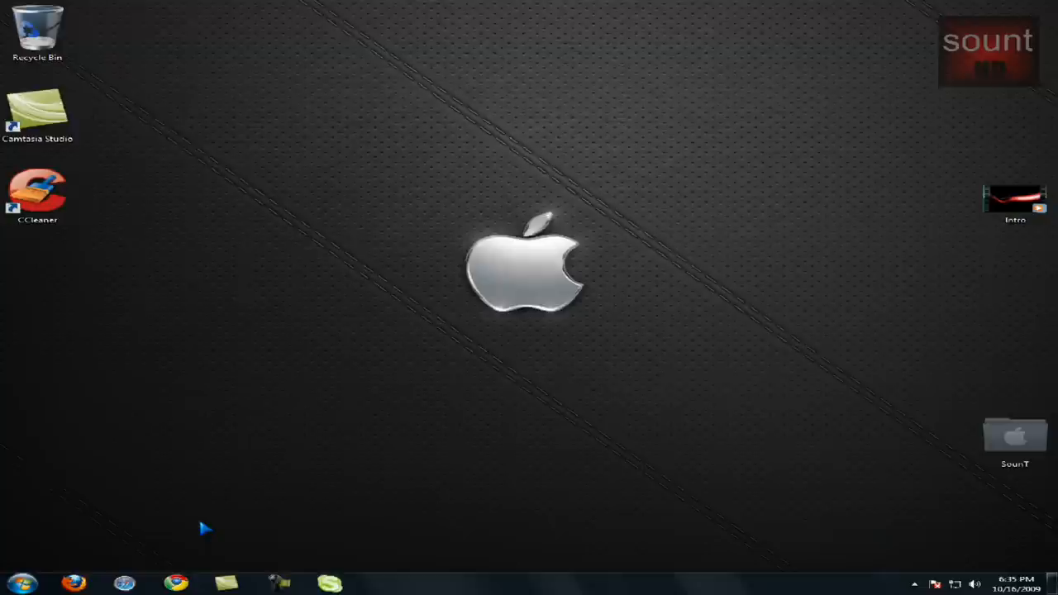
{"action": "mouse_move", "coordinate": [273, 459]}
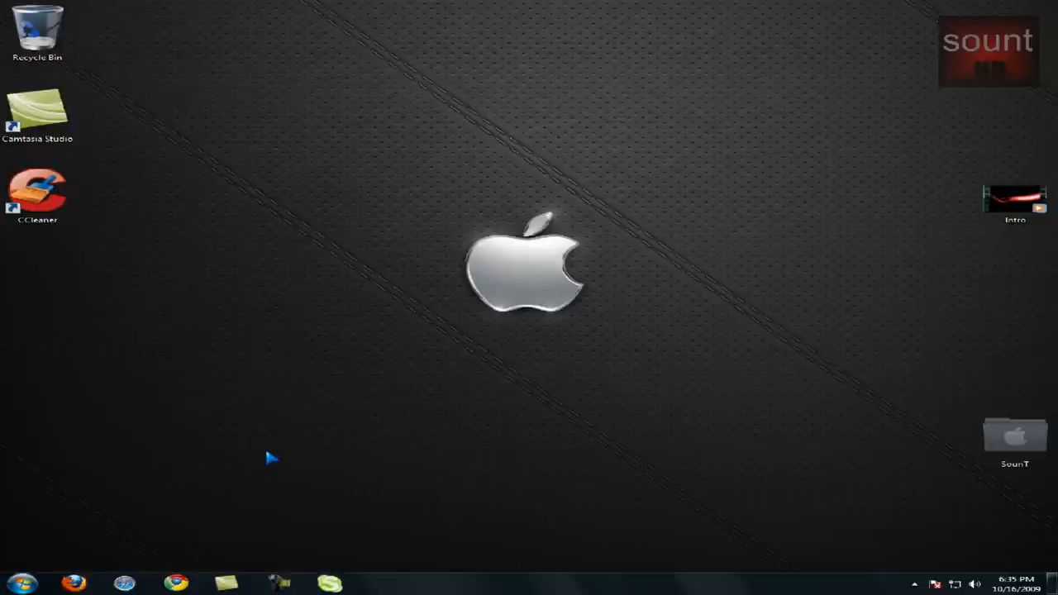
{"action": "mouse_move", "coordinate": [196, 547]}
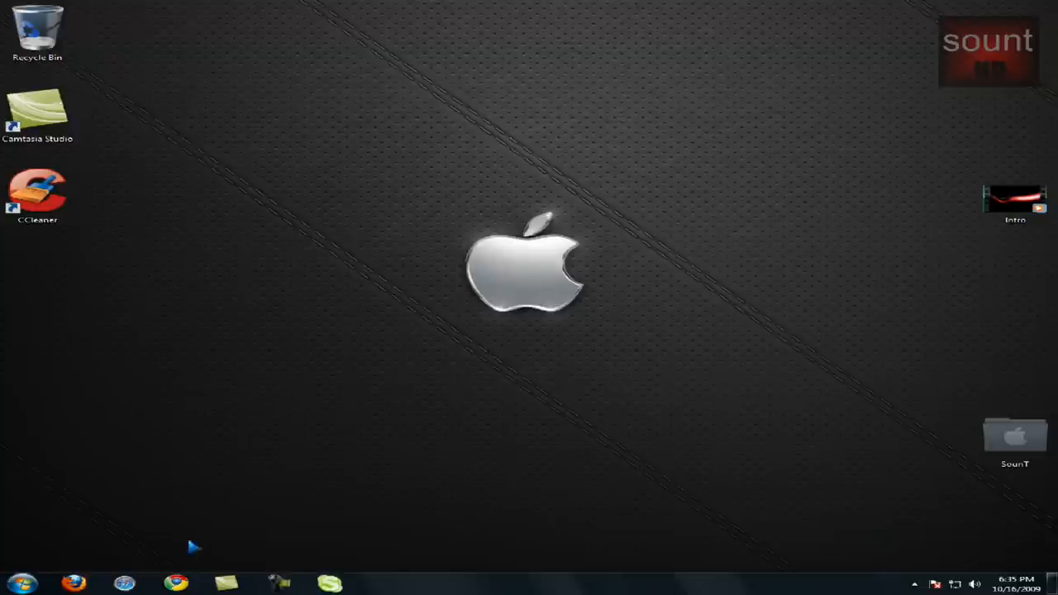
{"action": "left_click", "coordinate": [175, 584]}
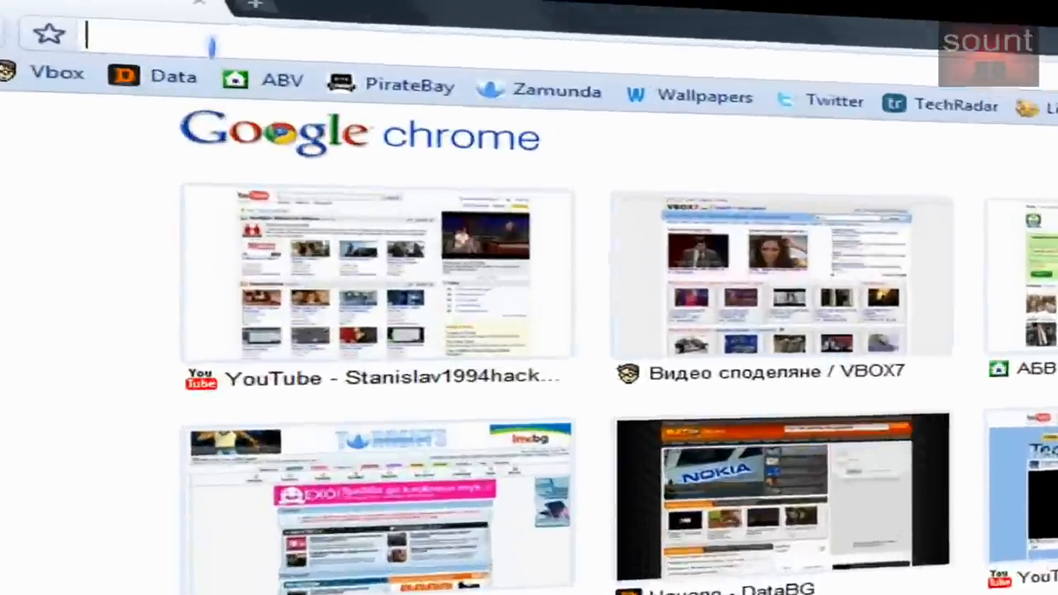
{"action": "type", "text": "www.youtube.com/"}
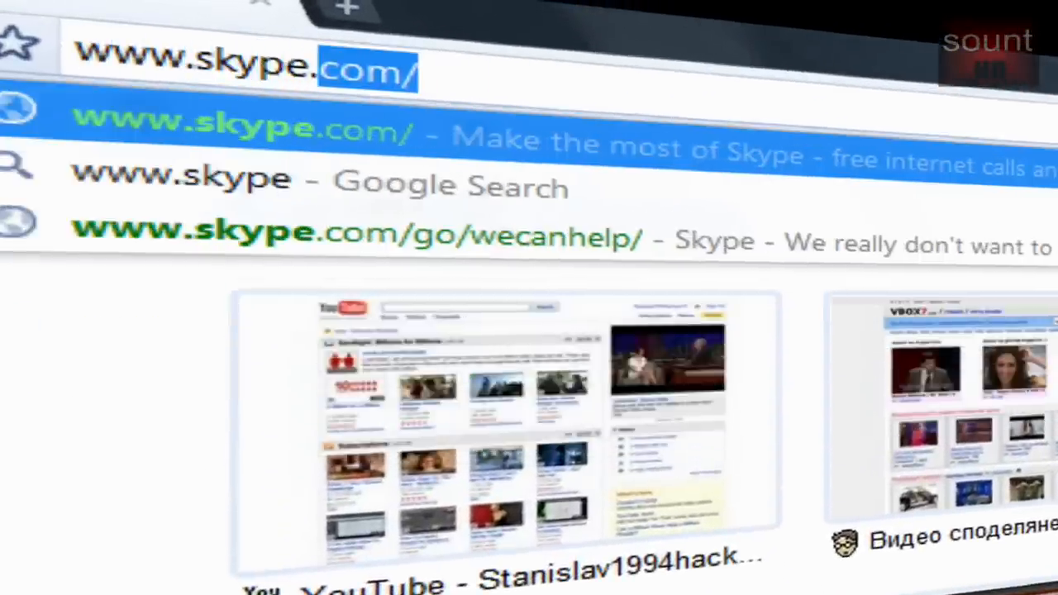
{"action": "key", "text": "Backspace"}
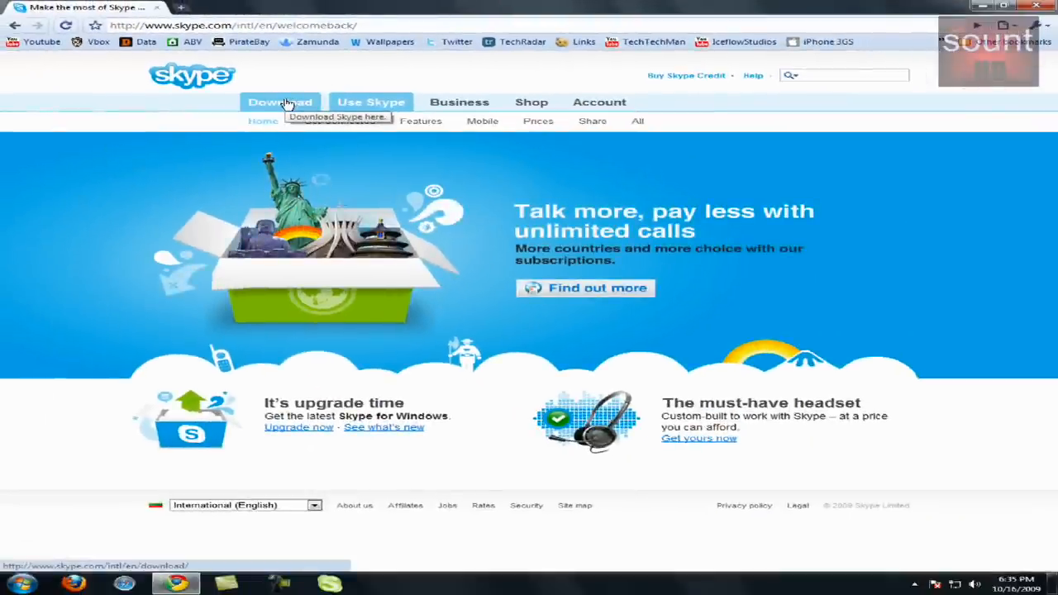
Download the Skype 4.1 for Windows installer from the site's Download section and keep the setup file
{"action": "left_click", "coordinate": [281, 103]}
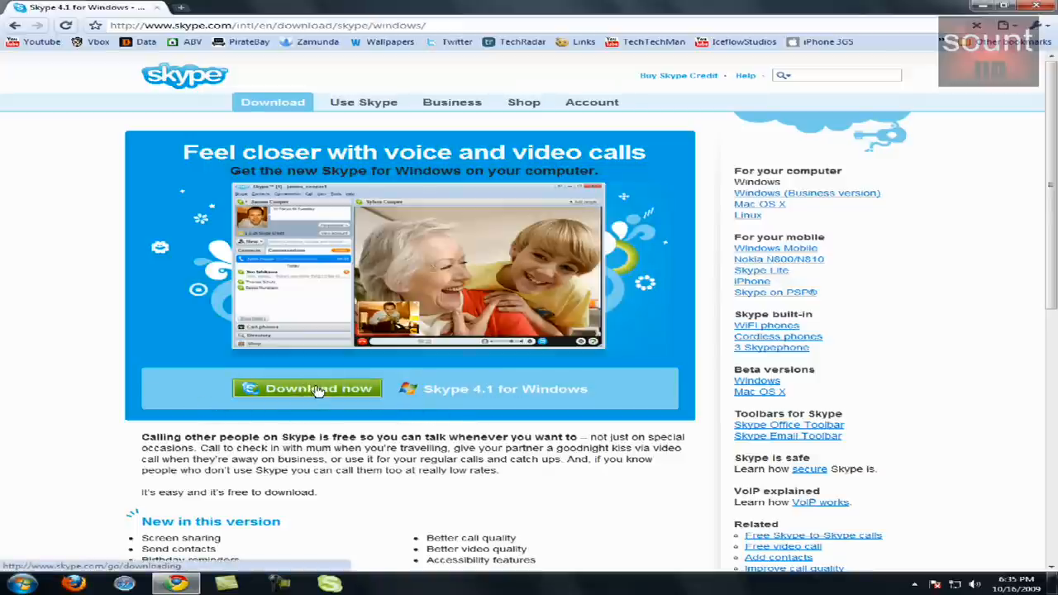
{"action": "left_click", "coordinate": [308, 389]}
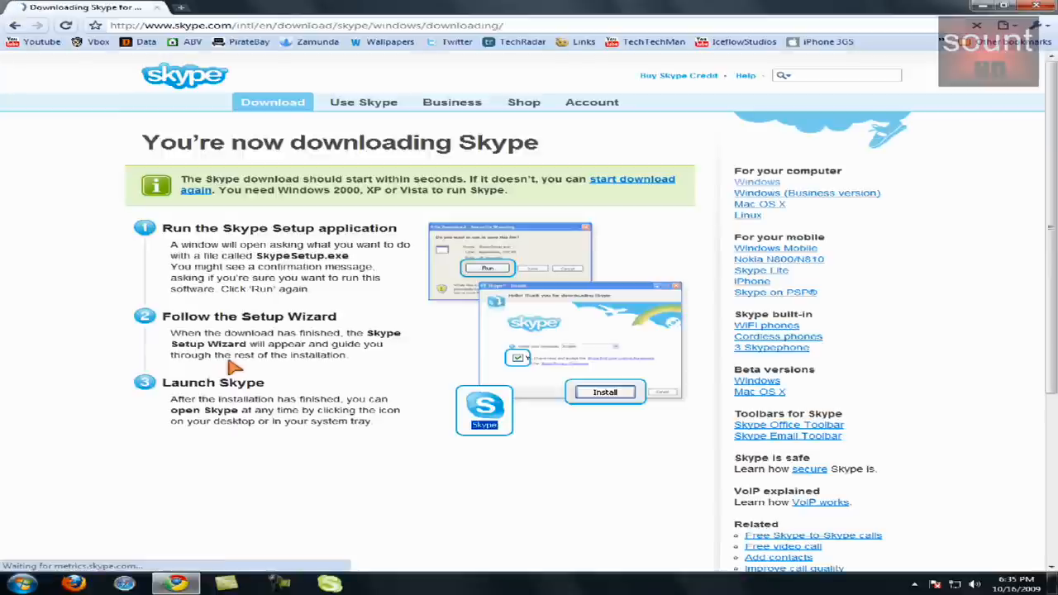
{"action": "mouse_move", "coordinate": [405, 169]}
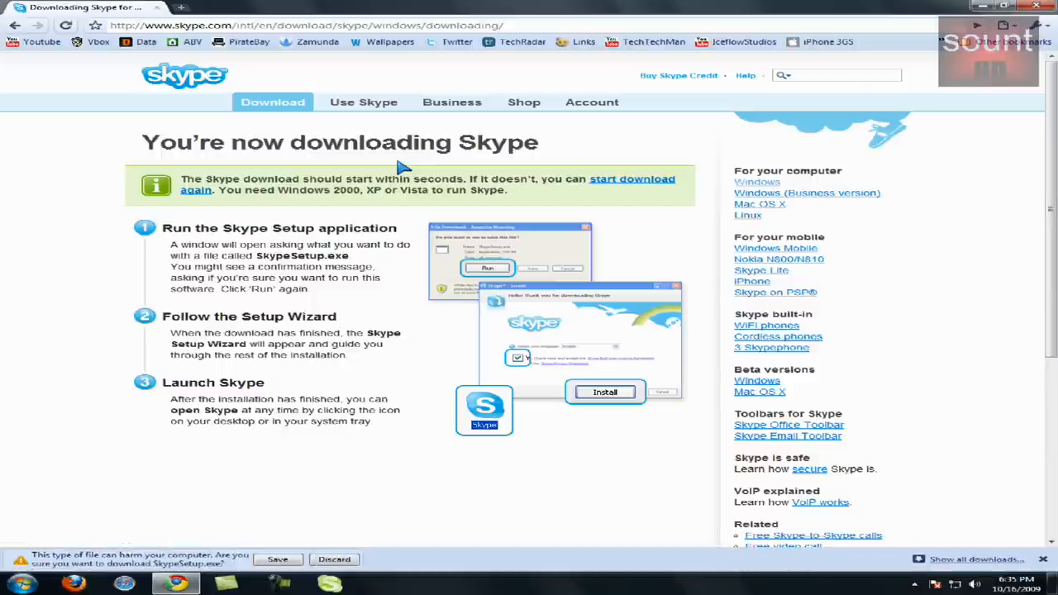
{"action": "left_click", "coordinate": [278, 559]}
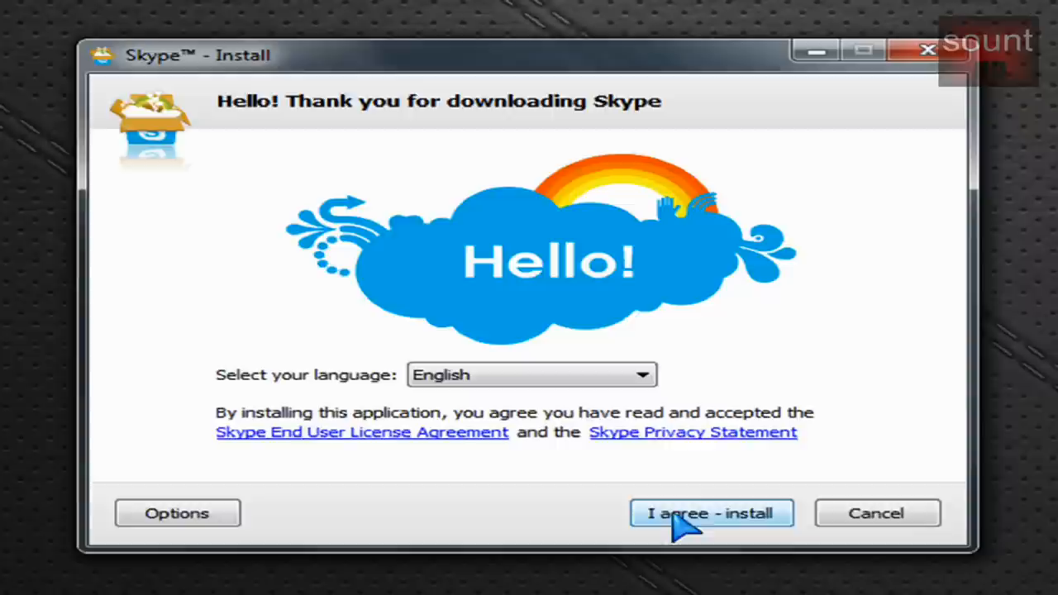
Accept the license with English selected and start installing Skype
{"action": "left_click", "coordinate": [711, 513]}
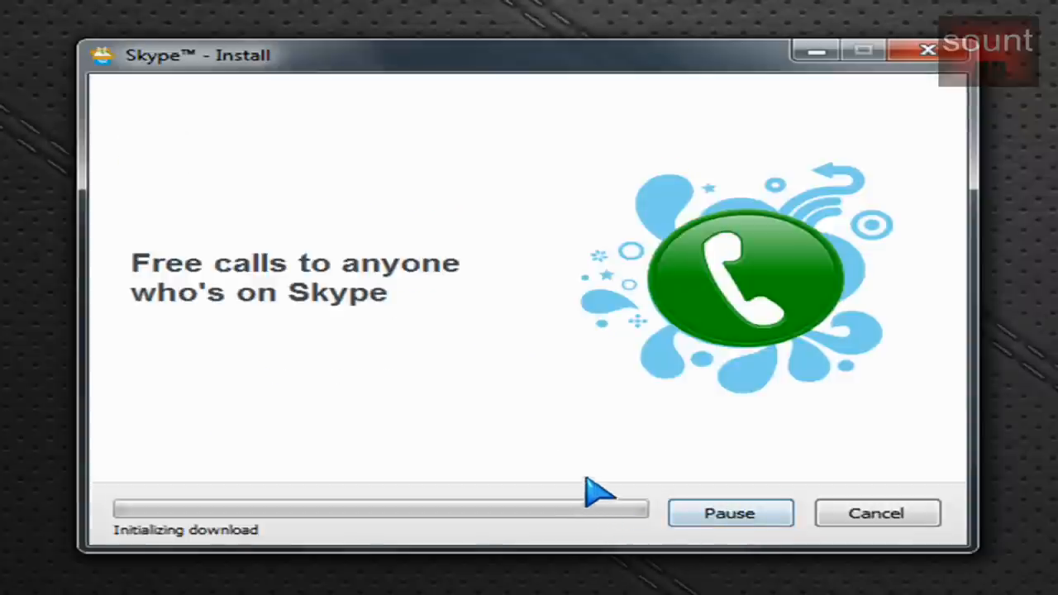
{"action": "mouse_move", "coordinate": [505, 399]}
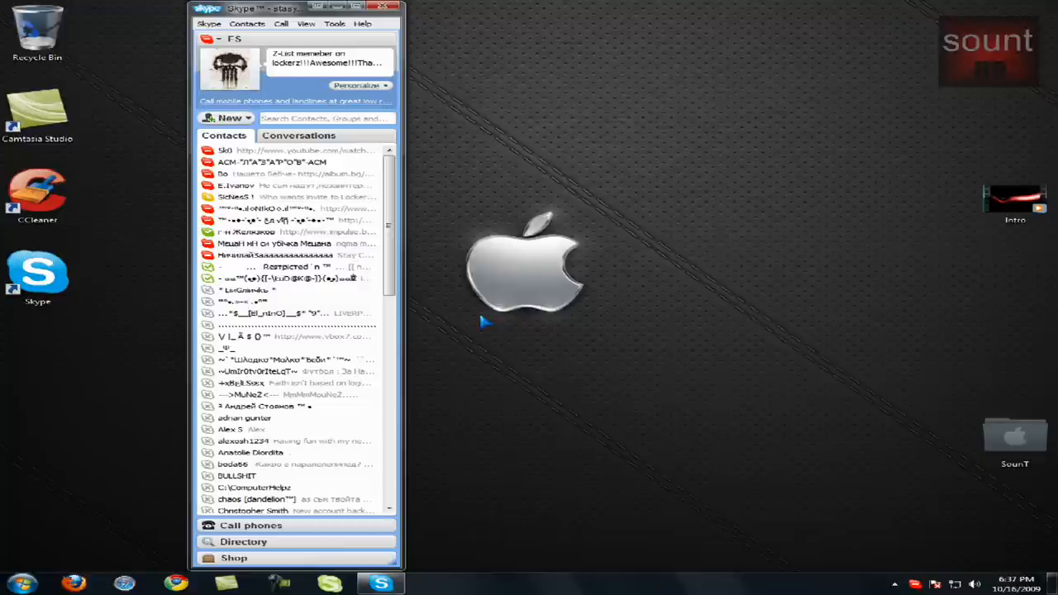
{"action": "mouse_move", "coordinate": [318, 213]}
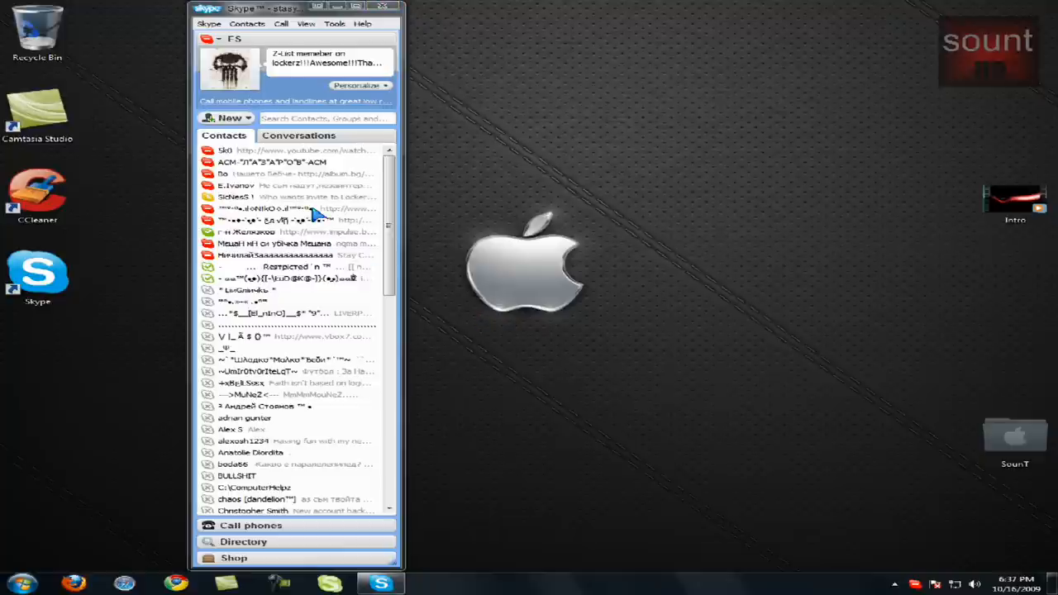
Start a conversation with a contact from the signed-in Skype contact list
{"action": "left_click", "coordinate": [297, 135]}
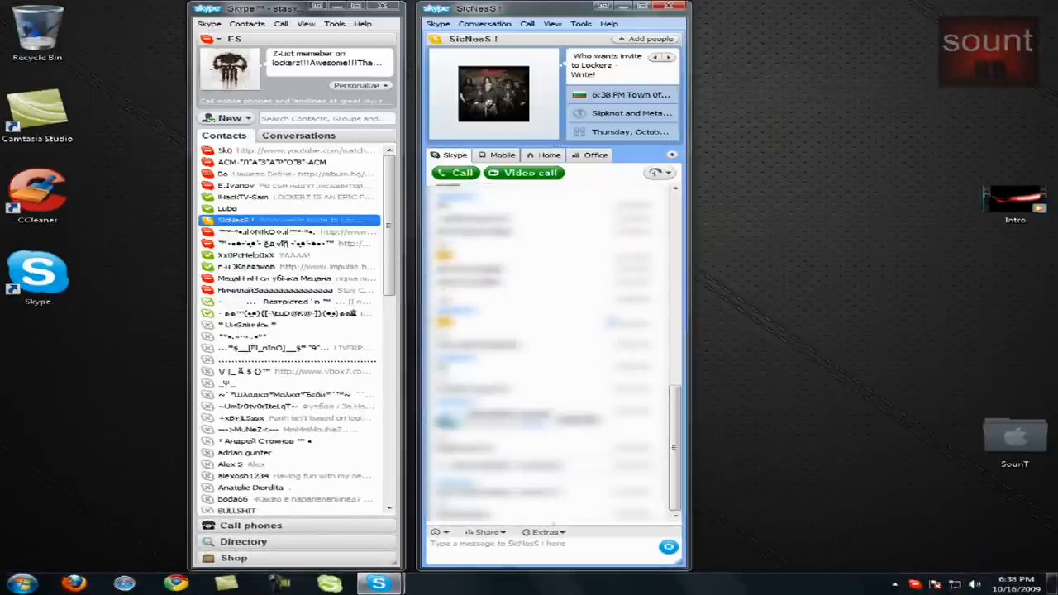
{"action": "mouse_move", "coordinate": [660, 152]}
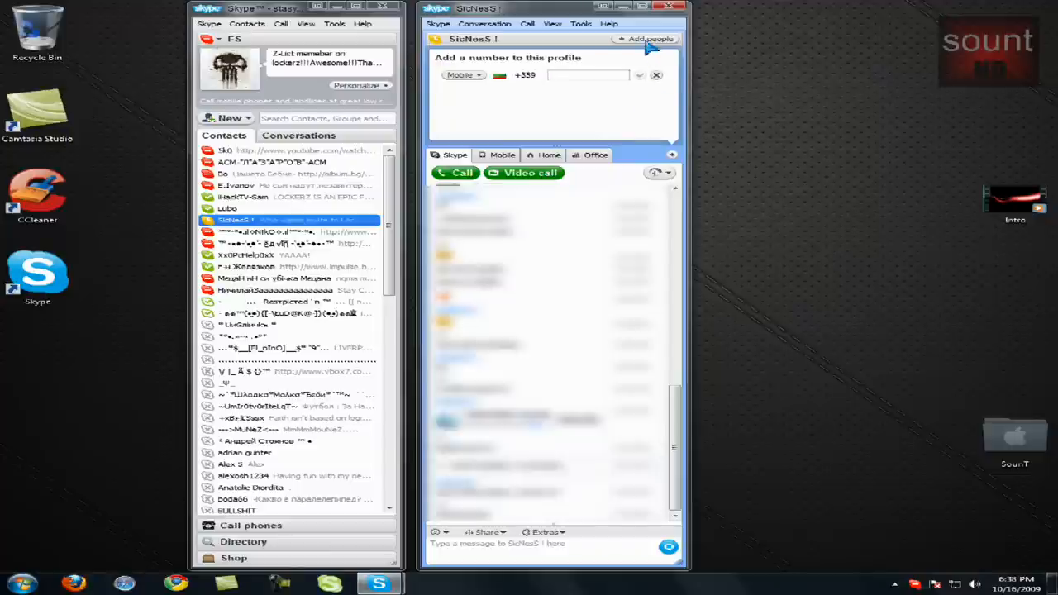
Dismiss the add-phone-number bar and bring up the Add people dialog for the conversation
{"action": "left_click", "coordinate": [657, 75]}
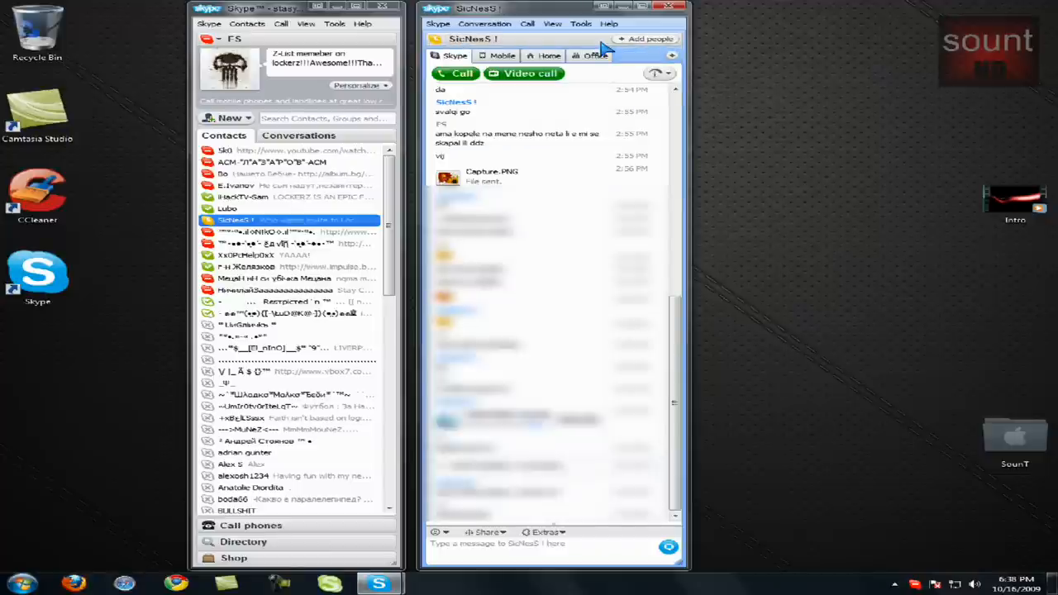
{"action": "left_click", "coordinate": [650, 40]}
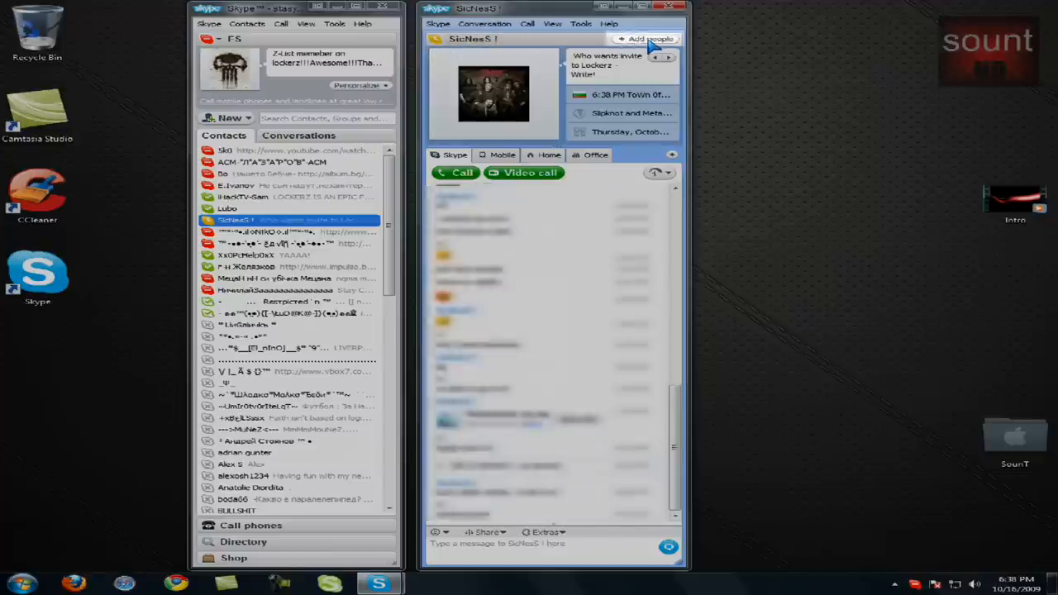
{"action": "left_click", "coordinate": [646, 40]}
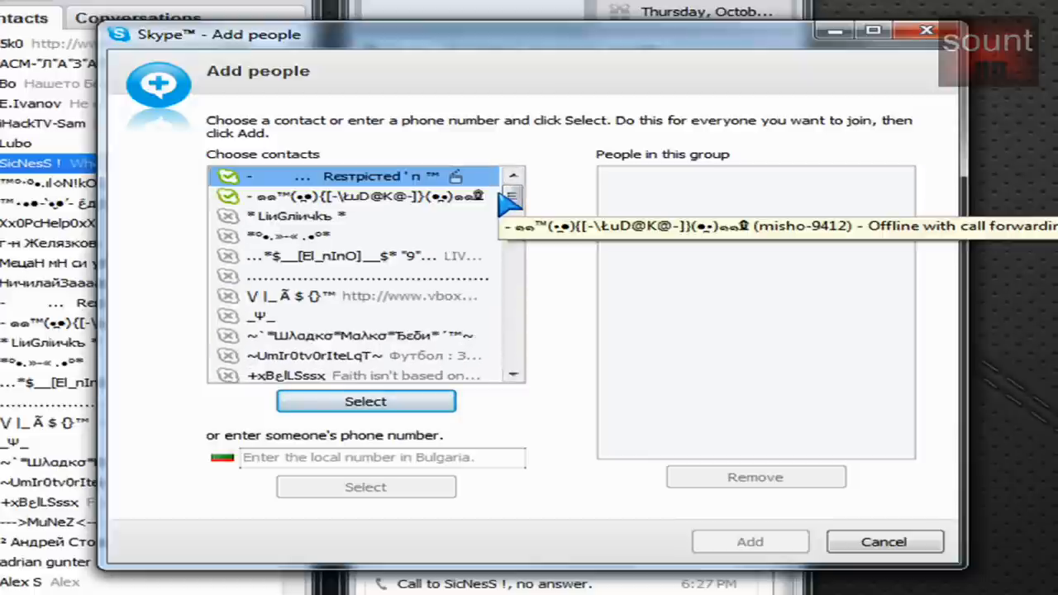
{"action": "mouse_move", "coordinate": [570, 235]}
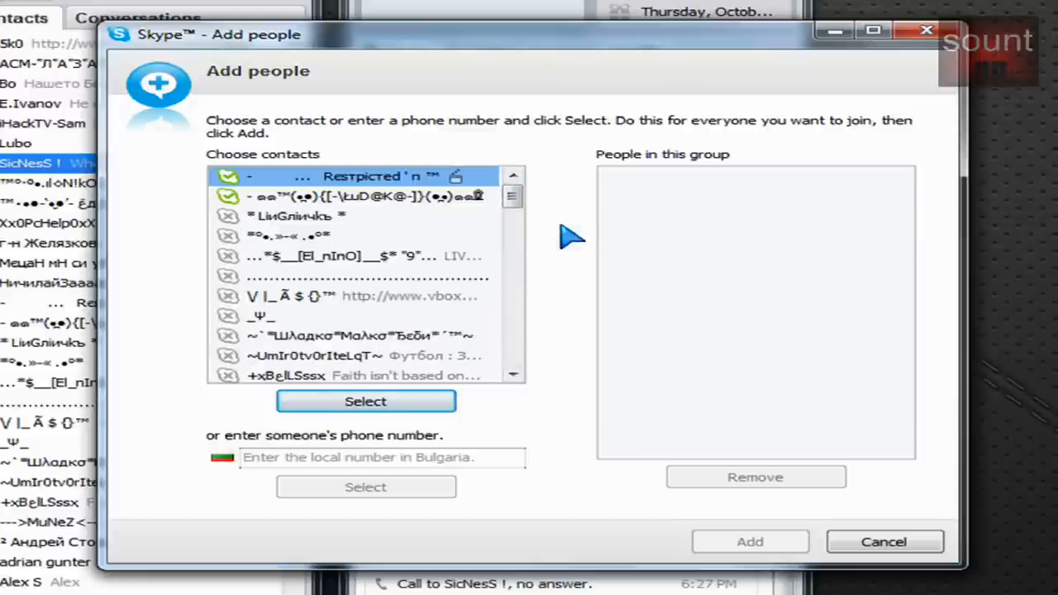